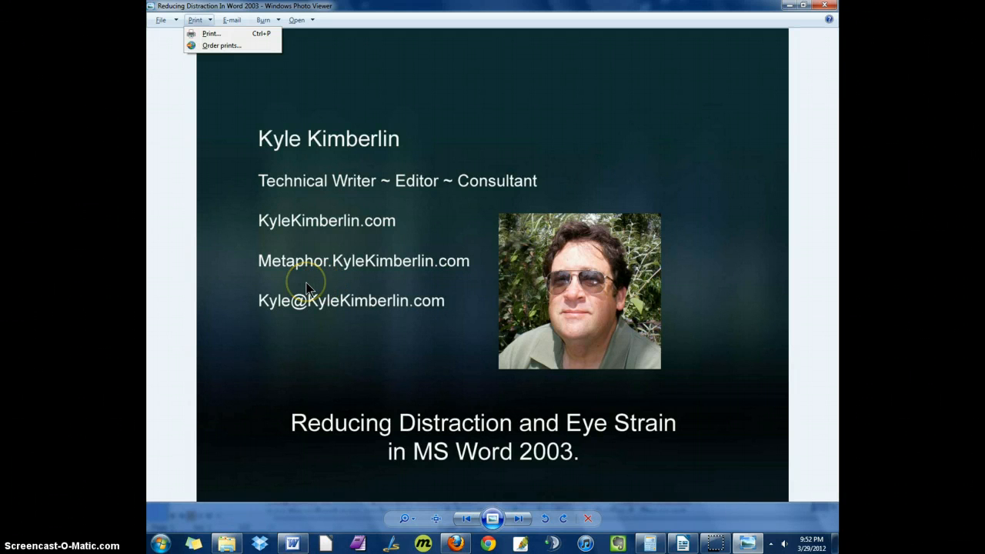
mouse_move(307, 288)
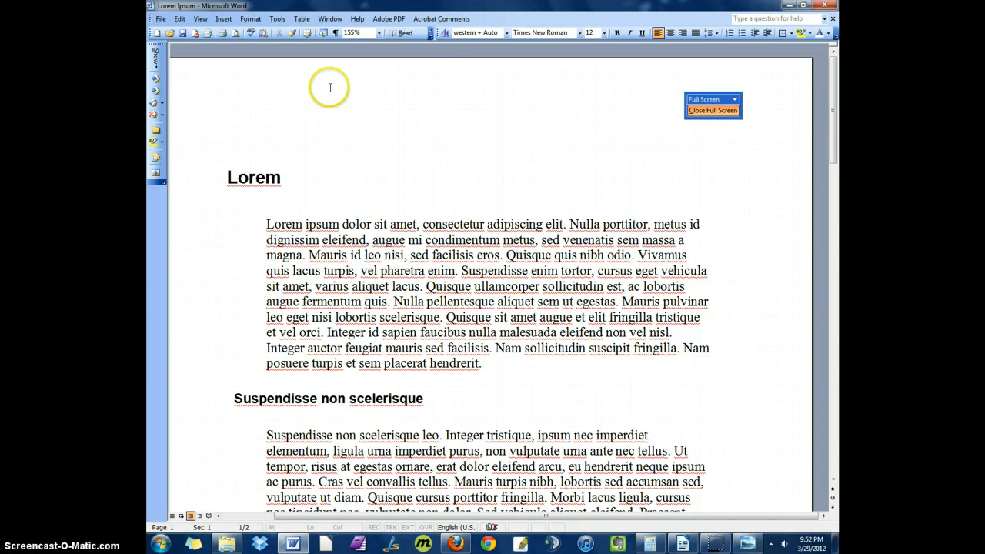
mouse_move(253, 163)
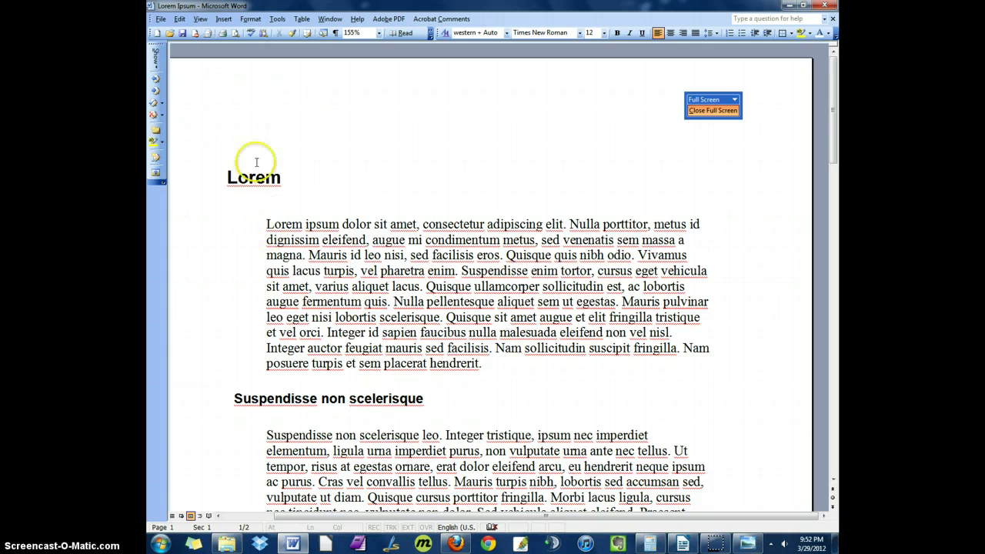
mouse_move(199, 233)
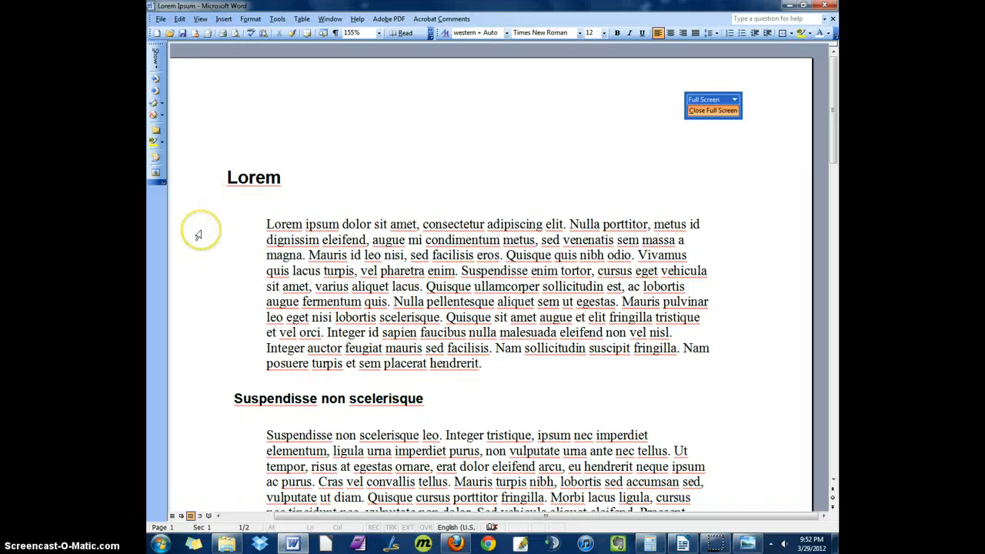
mouse_move(286, 229)
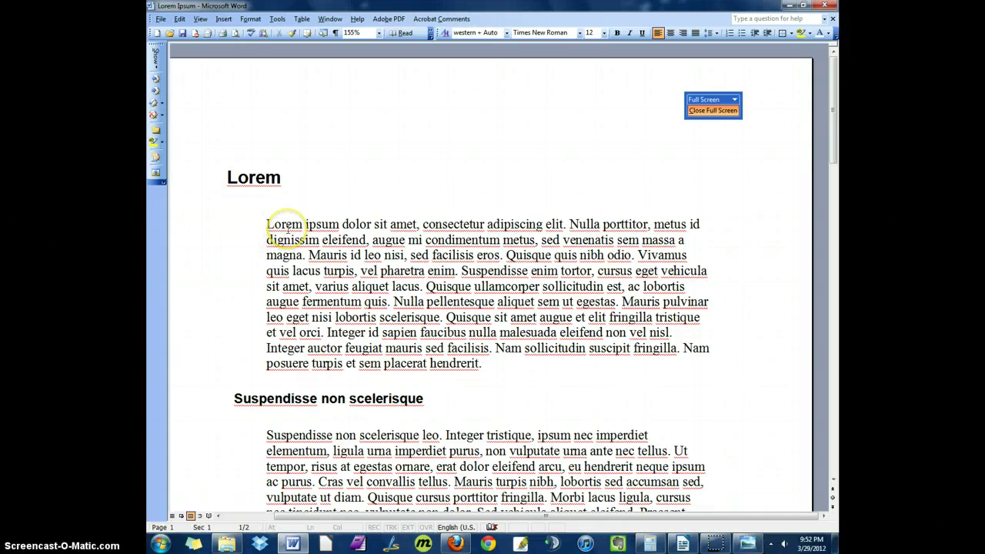
mouse_move(237, 197)
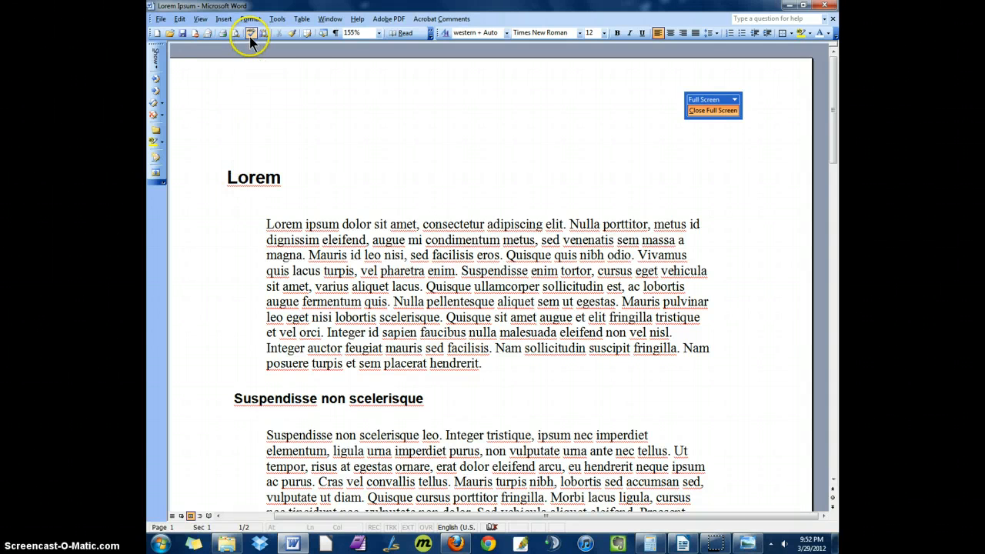
mouse_move(277, 19)
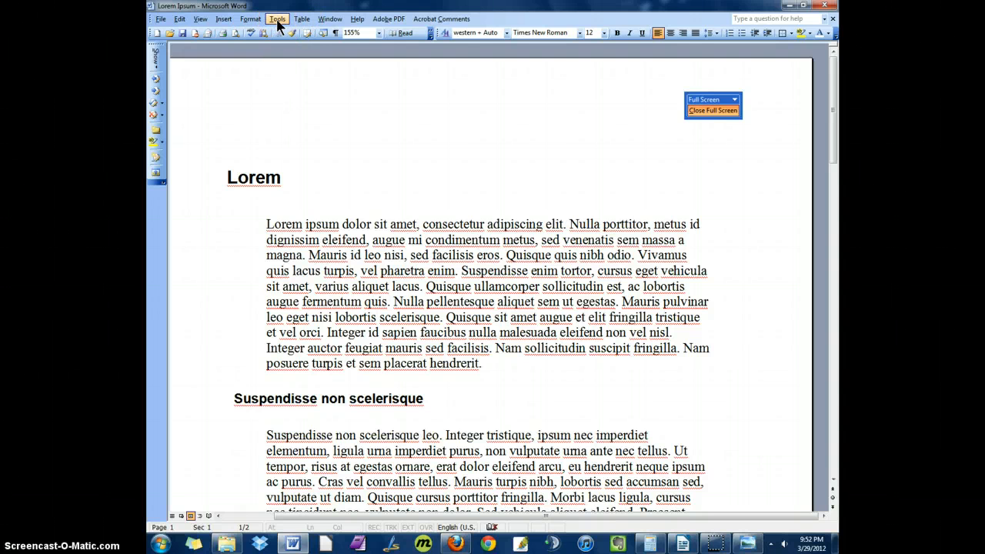
- Enable 'Blue background, white text' in Tools > Options General settings
left_click(277, 18)
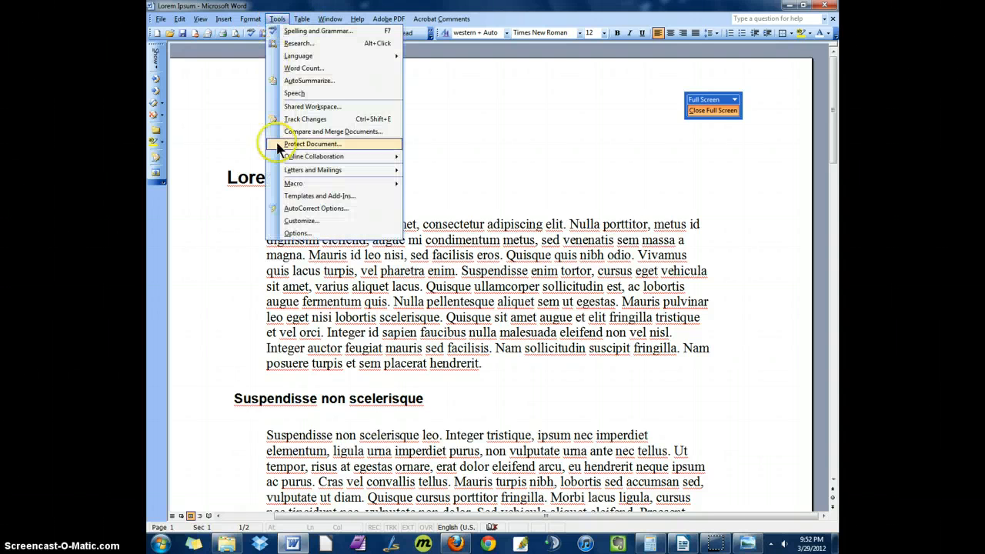
left_click(297, 233)
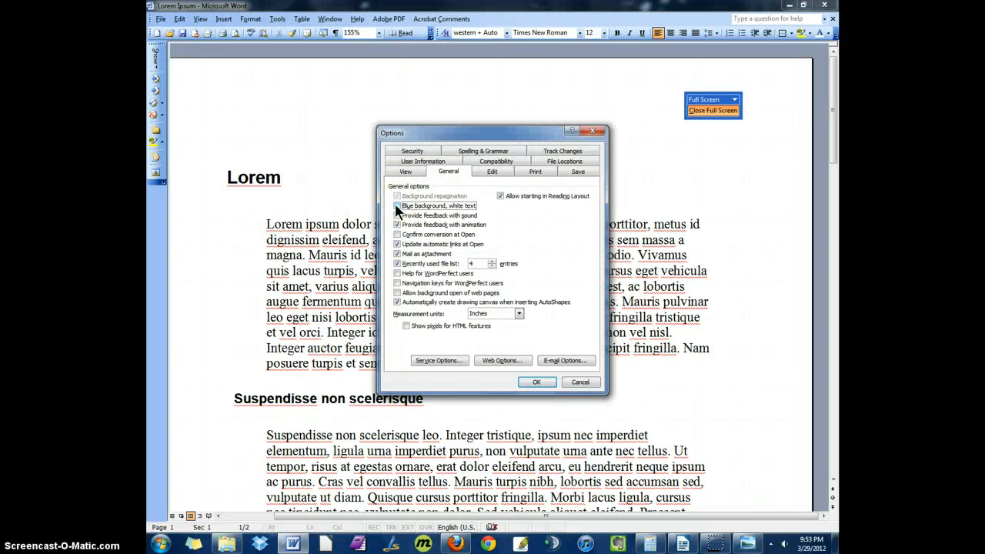
left_click(397, 205)
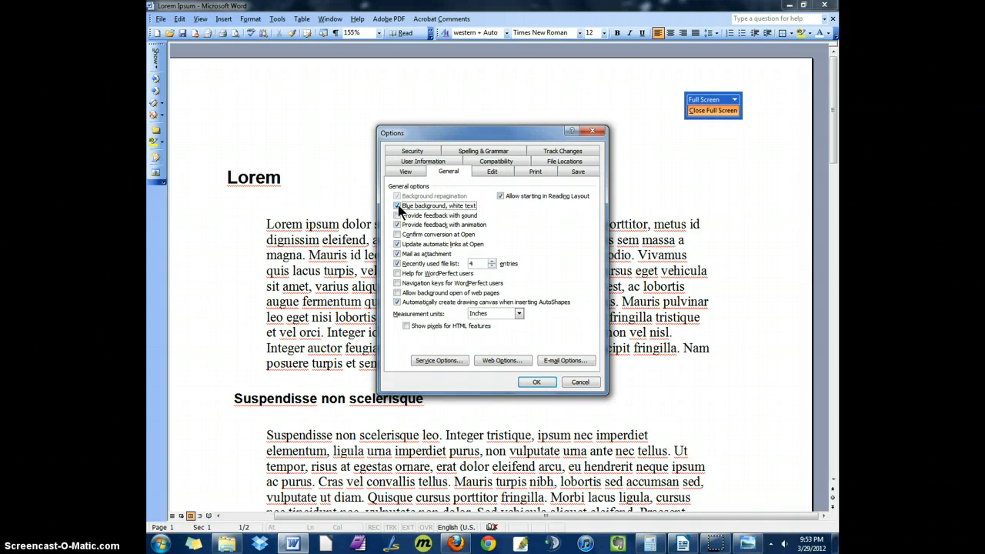
left_click(397, 206)
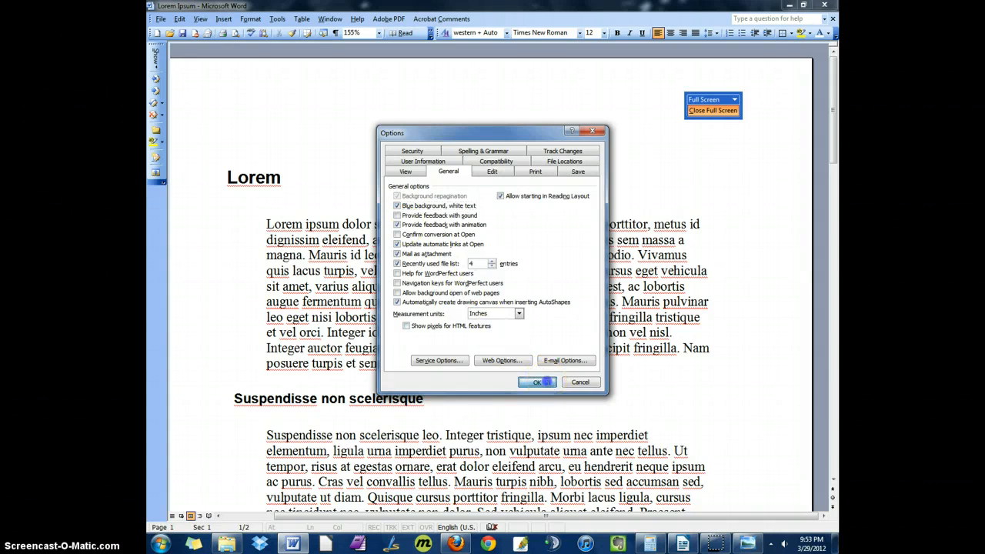
left_click(536, 381)
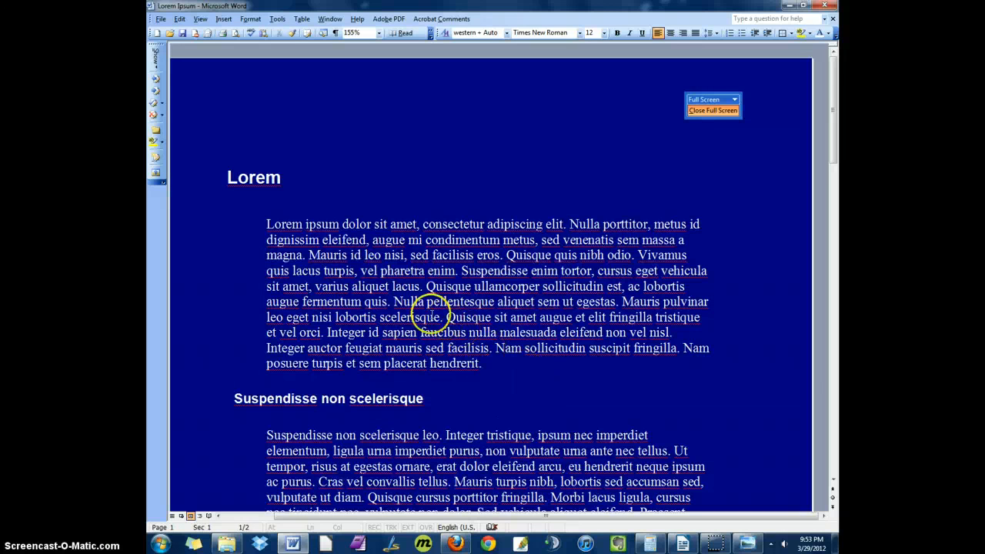
mouse_move(277, 93)
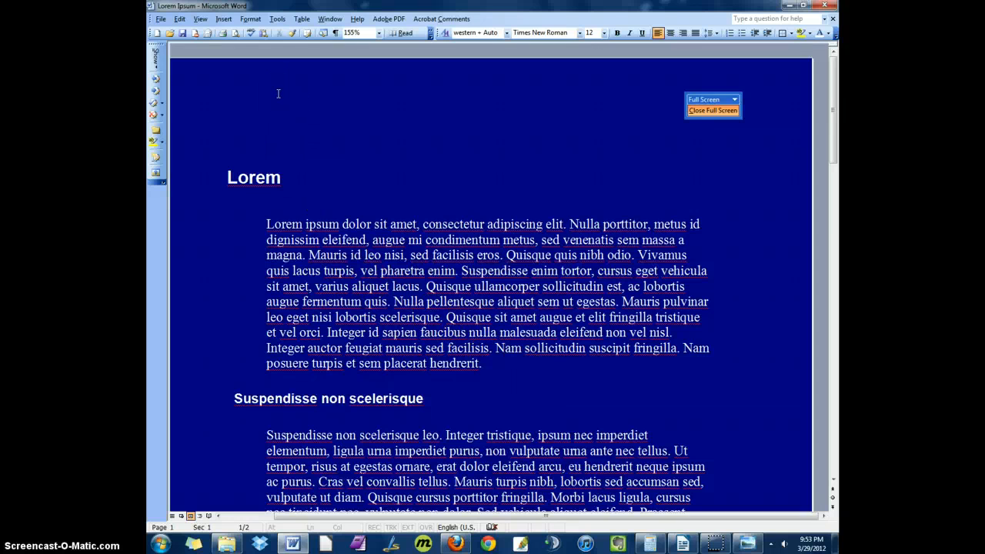
mouse_move(179, 19)
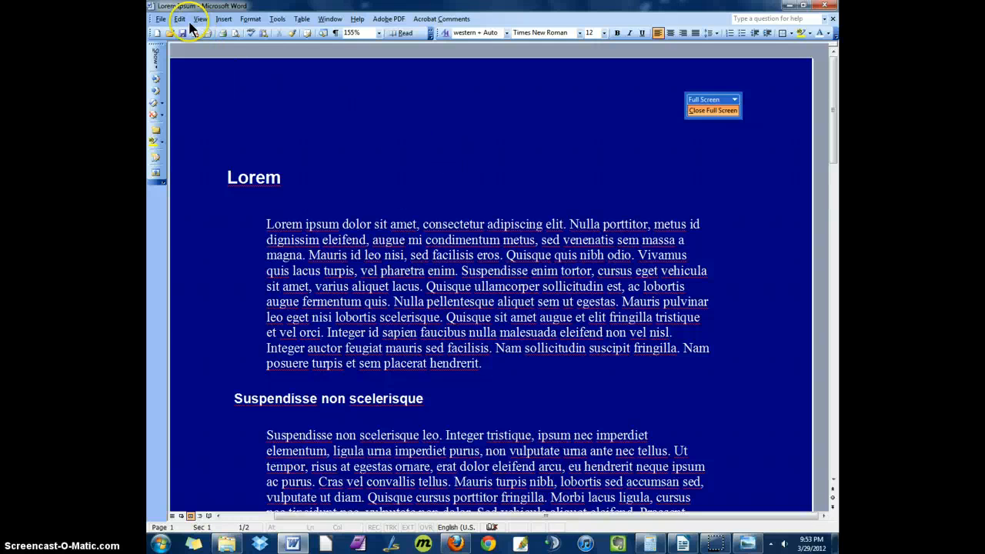
mouse_move(314, 49)
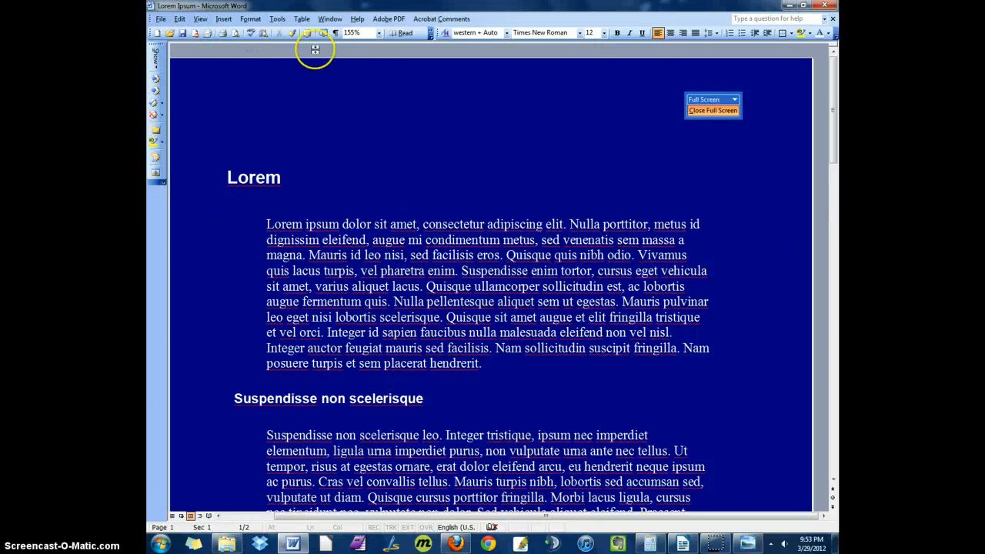
mouse_move(291, 44)
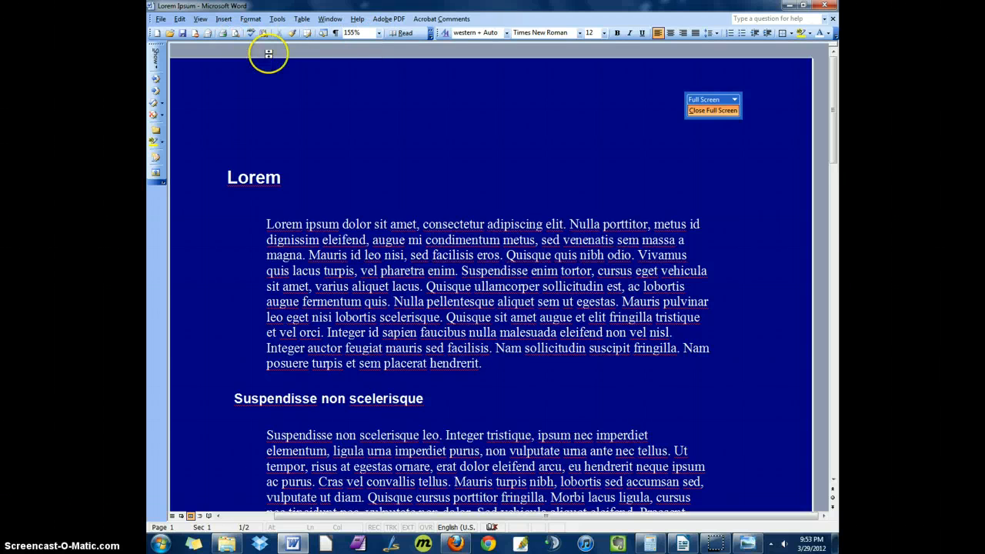
mouse_move(272, 47)
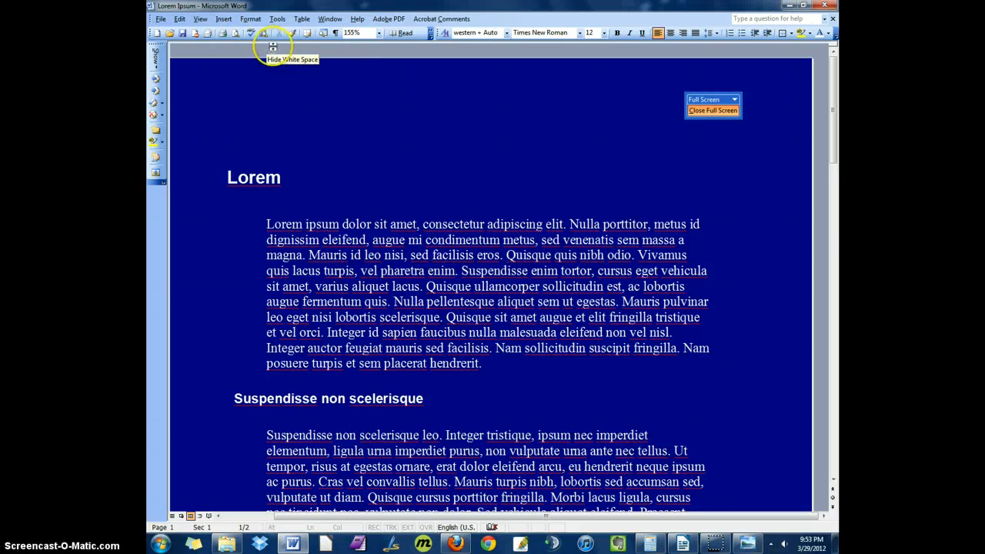
- Hide the white space above and below each page
left_click(200, 18)
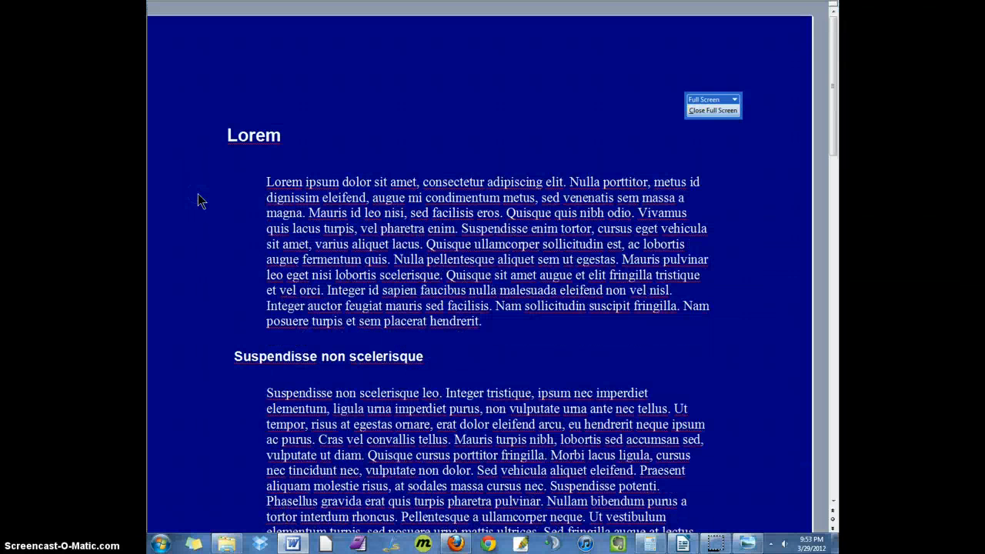
mouse_move(196, 198)
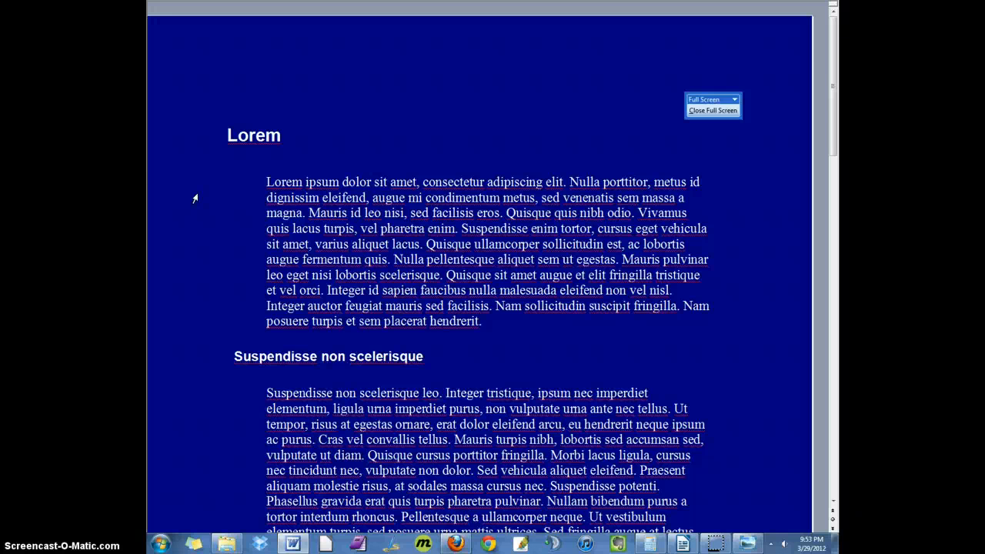
- Leave the distraction-free view, restoring menus, toolbars and the page's top margin
left_click(711, 110)
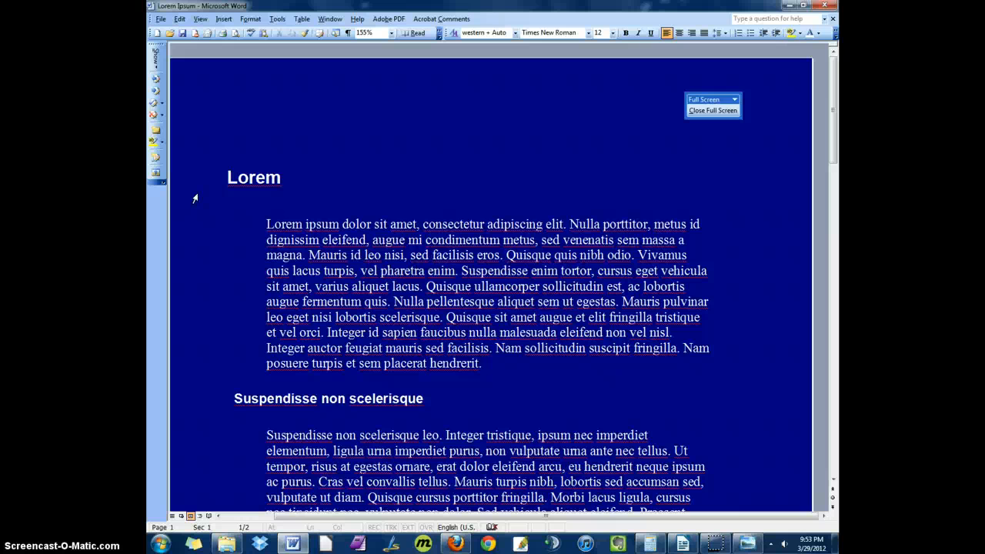
mouse_move(780, 100)
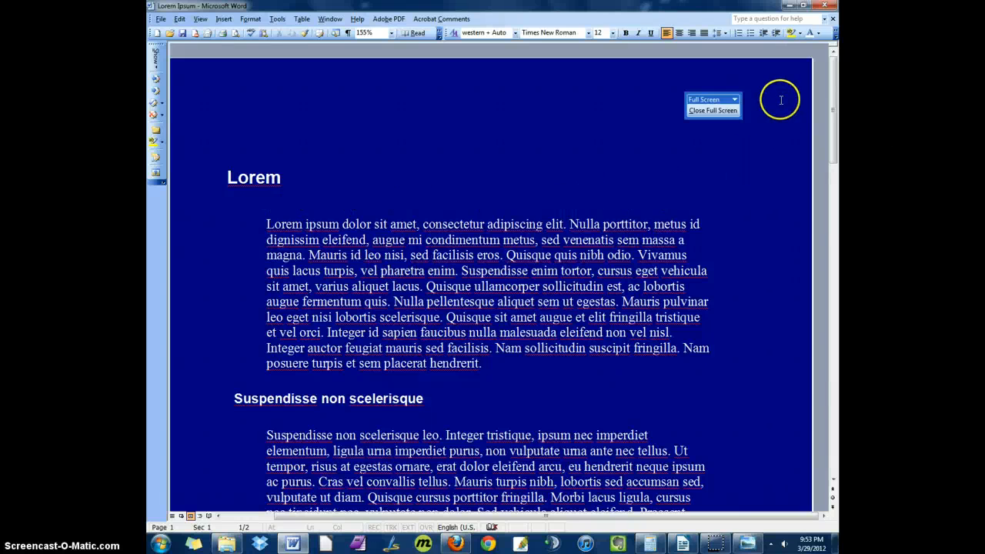
mouse_move(765, 92)
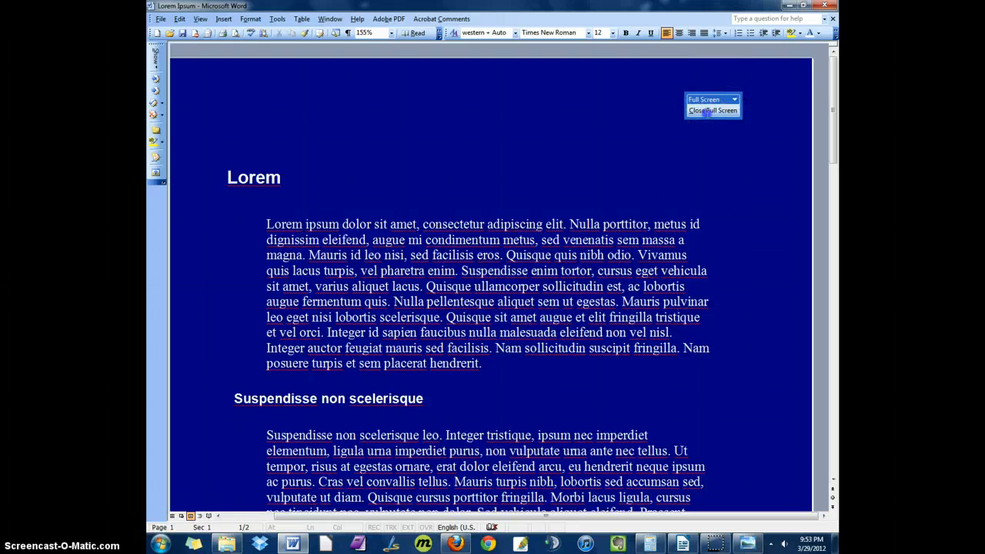
left_click(282, 177)
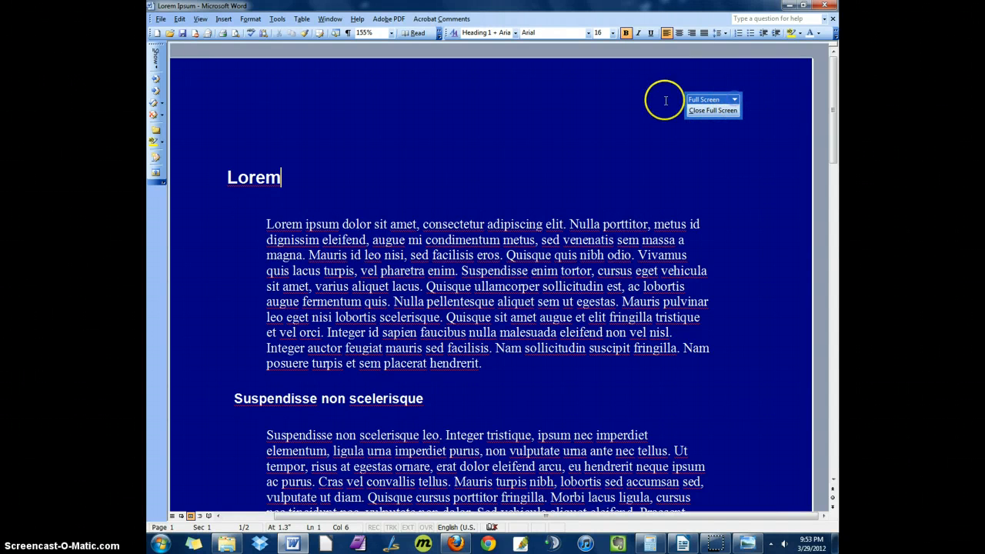
mouse_move(515, 186)
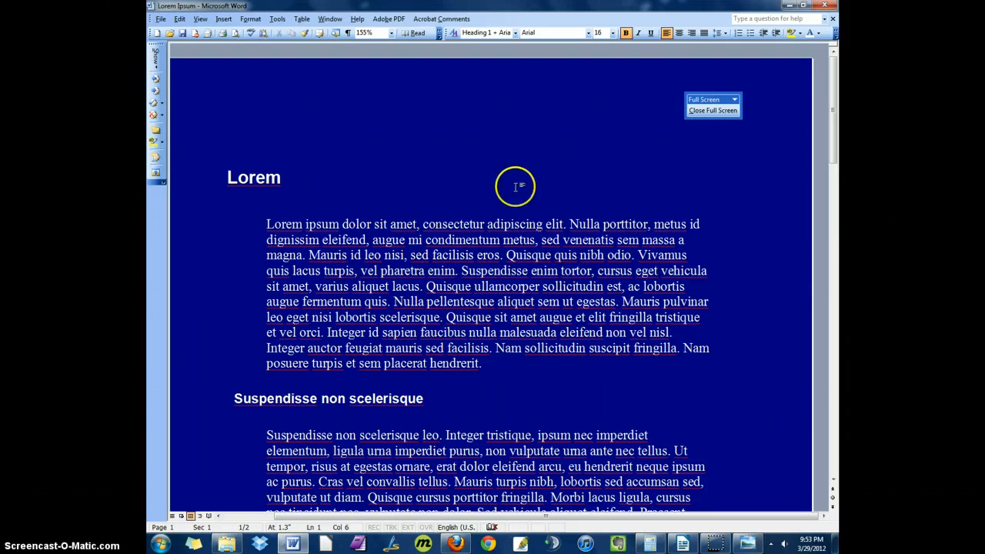
mouse_move(404, 129)
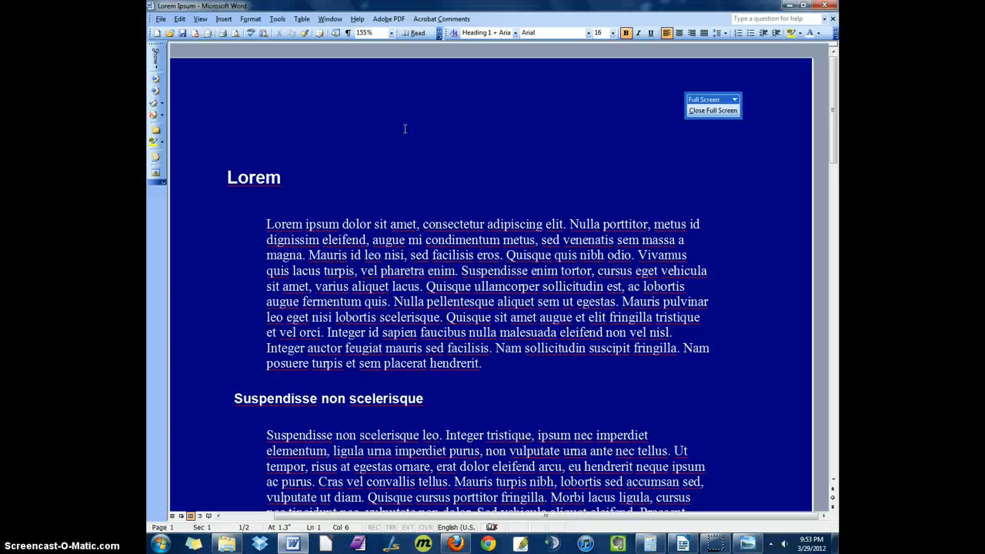
mouse_move(397, 130)
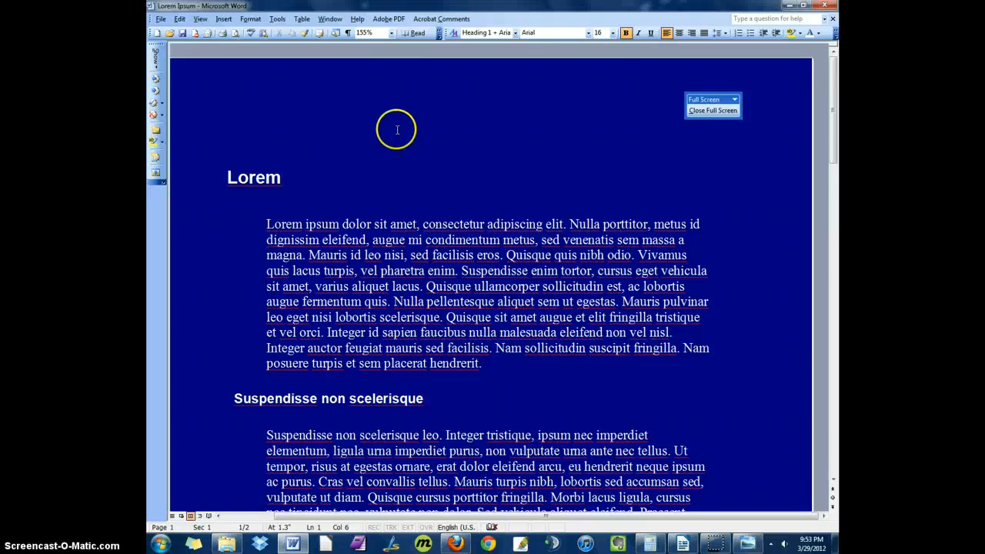
scroll("down", 3)
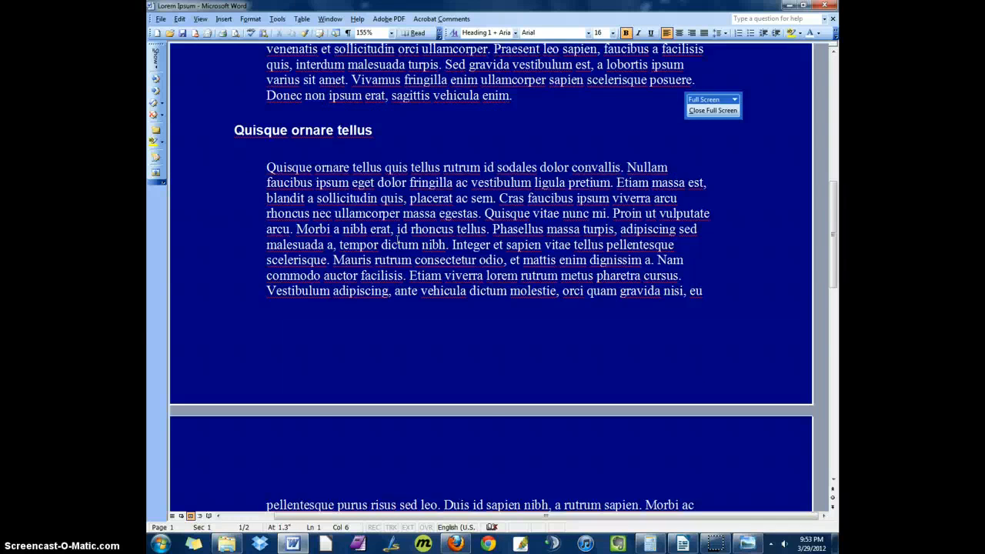
scroll("down", 3)
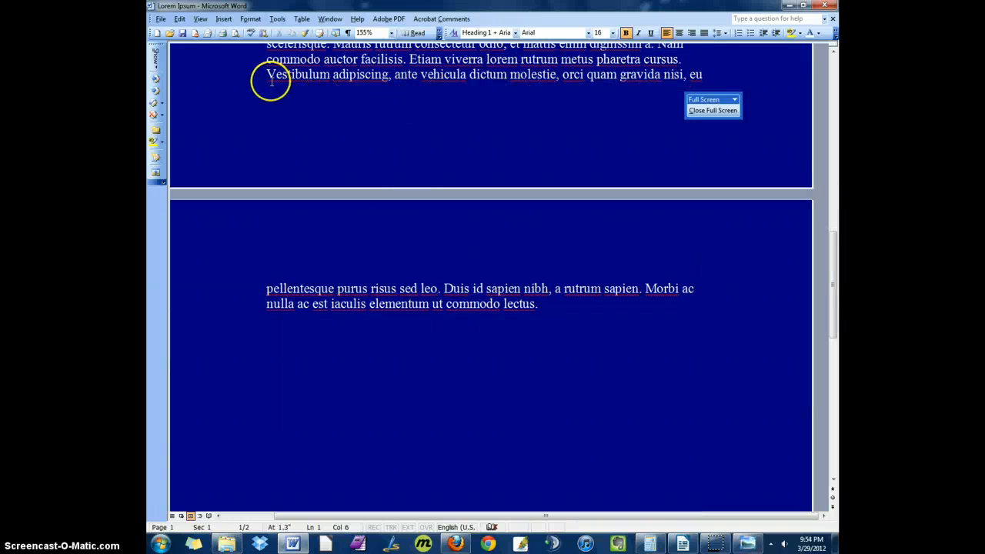
mouse_move(262, 195)
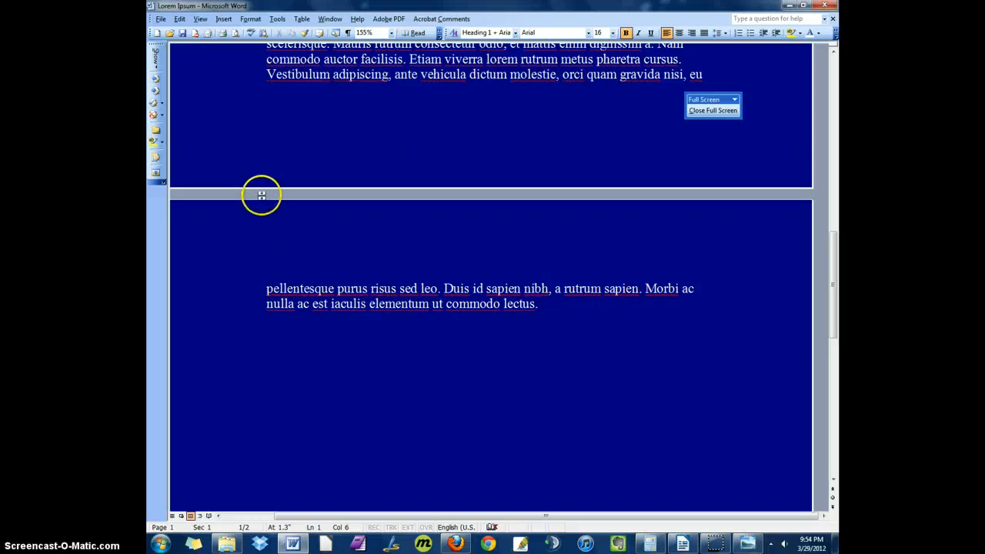
left_click(262, 271)
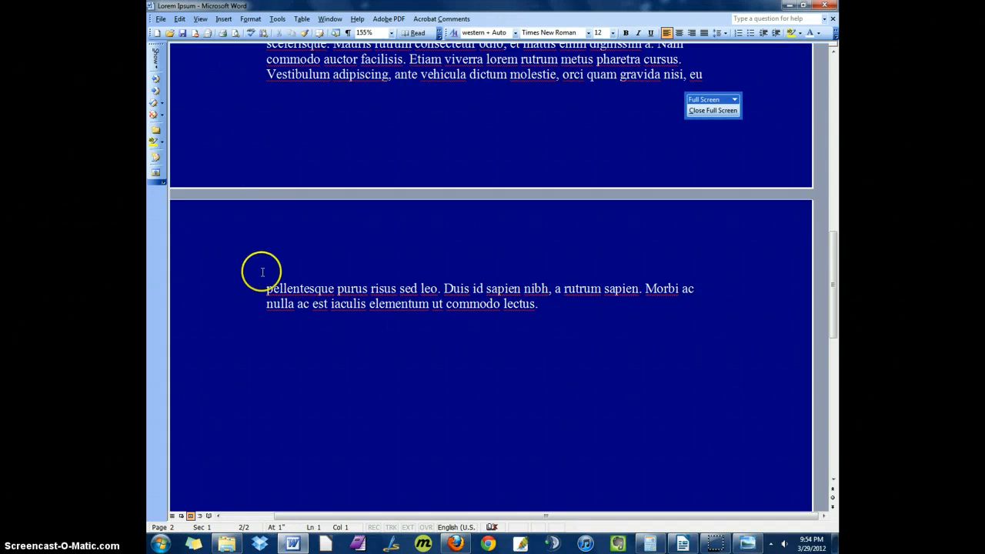
mouse_move(296, 231)
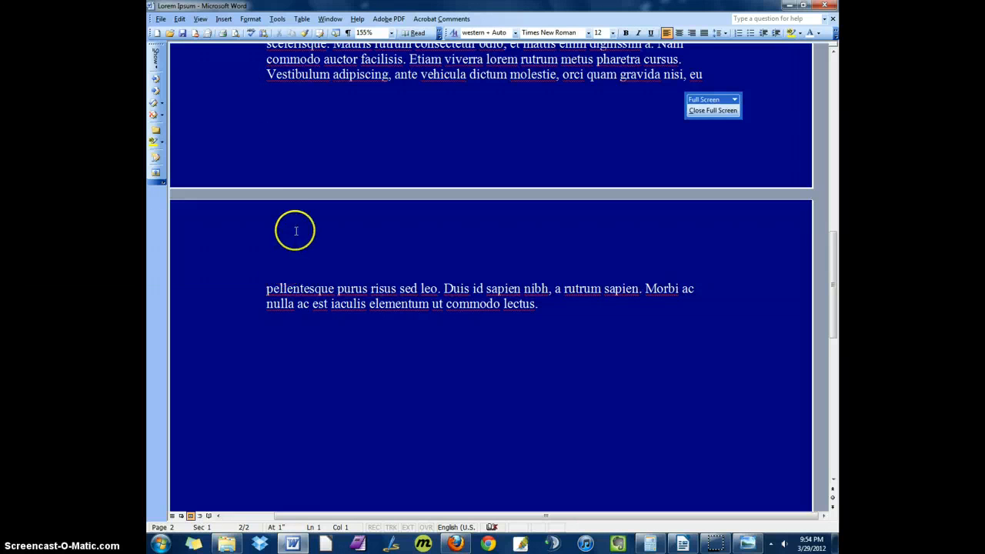
mouse_move(315, 193)
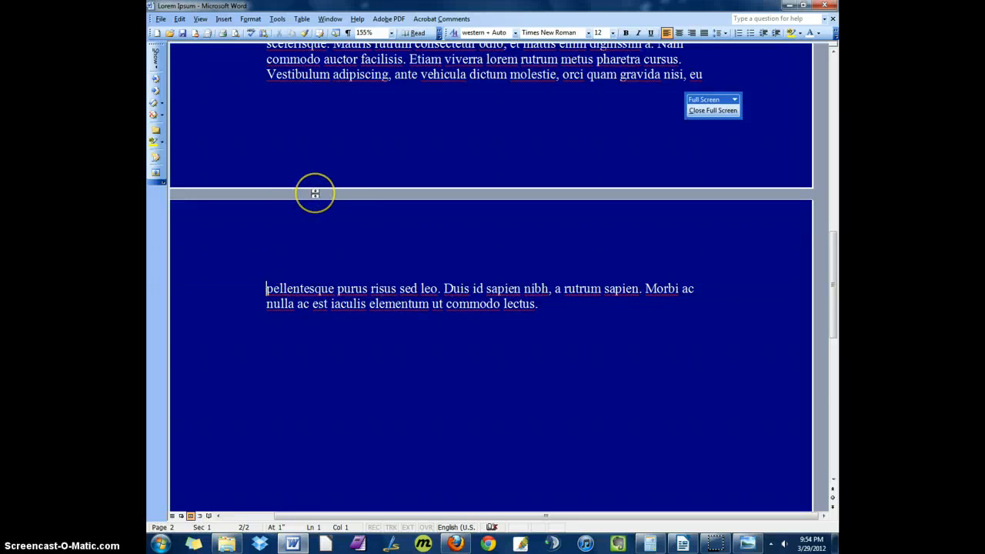
scroll("up", 3)
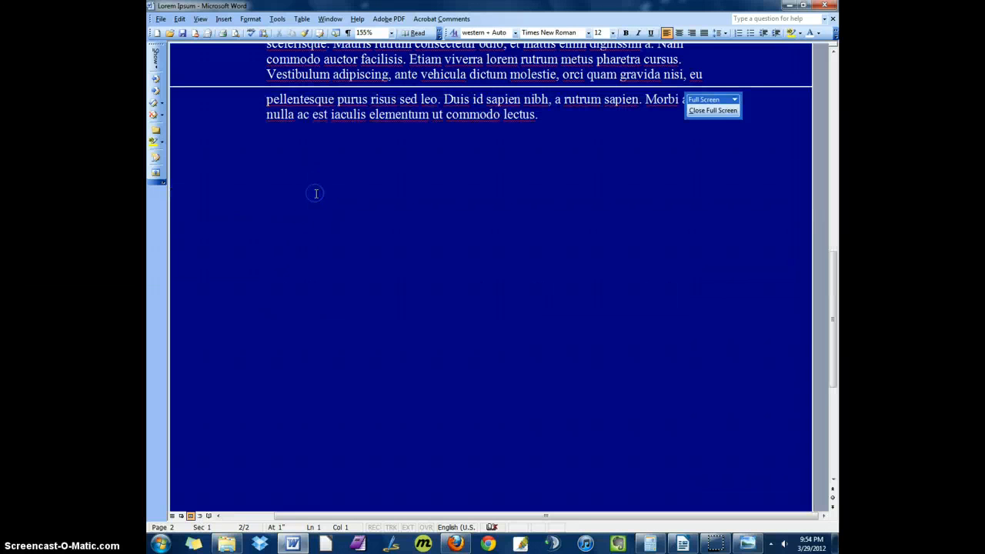
scroll("up", 3)
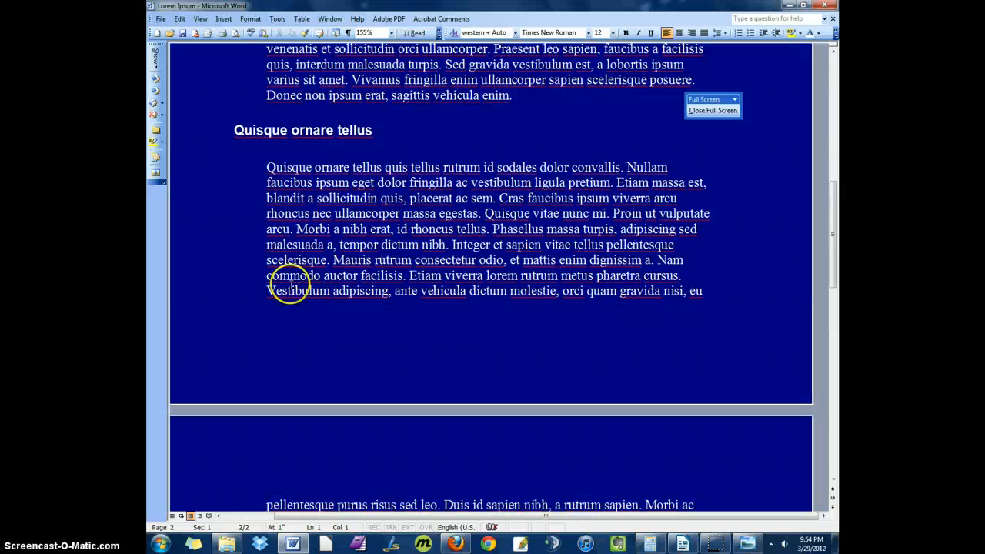
mouse_move(285, 29)
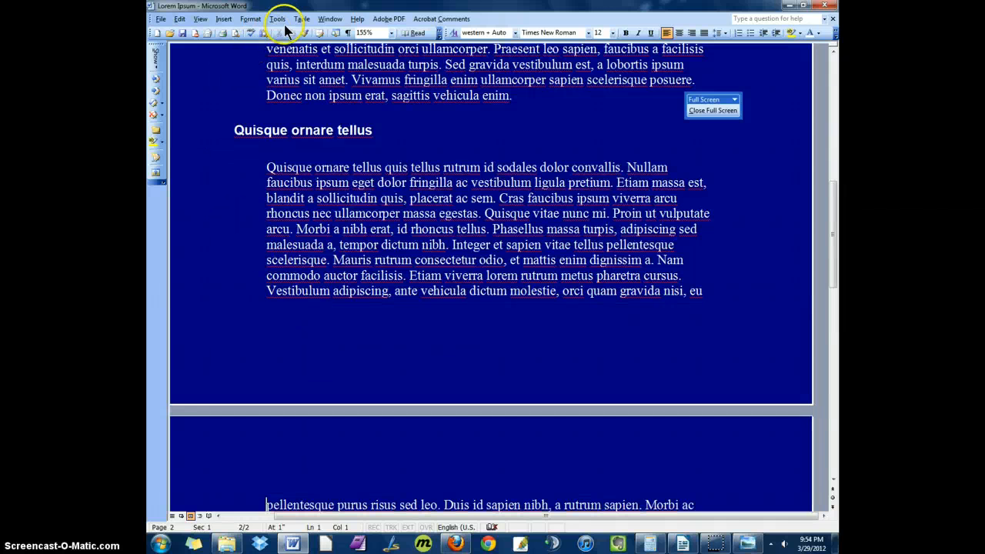
mouse_move(250, 18)
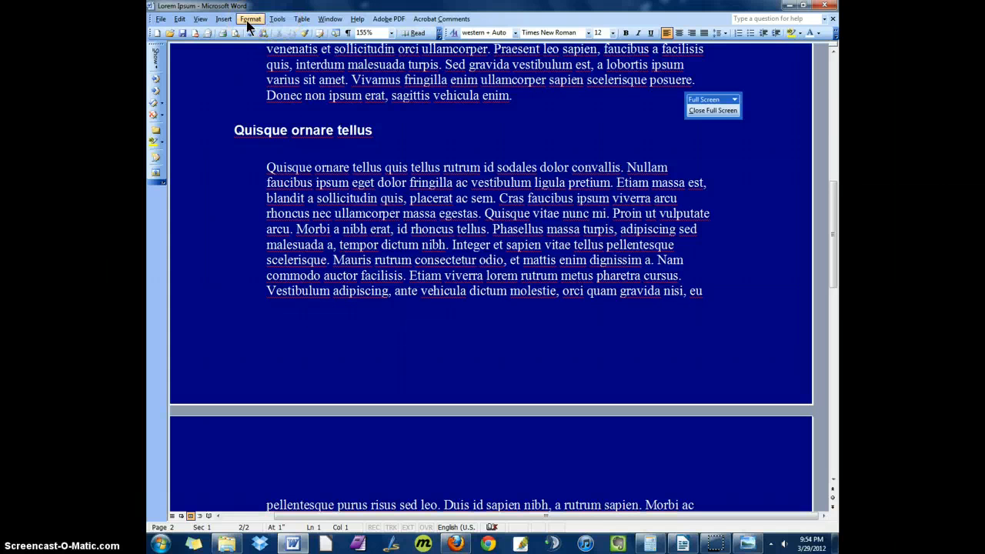
mouse_move(277, 19)
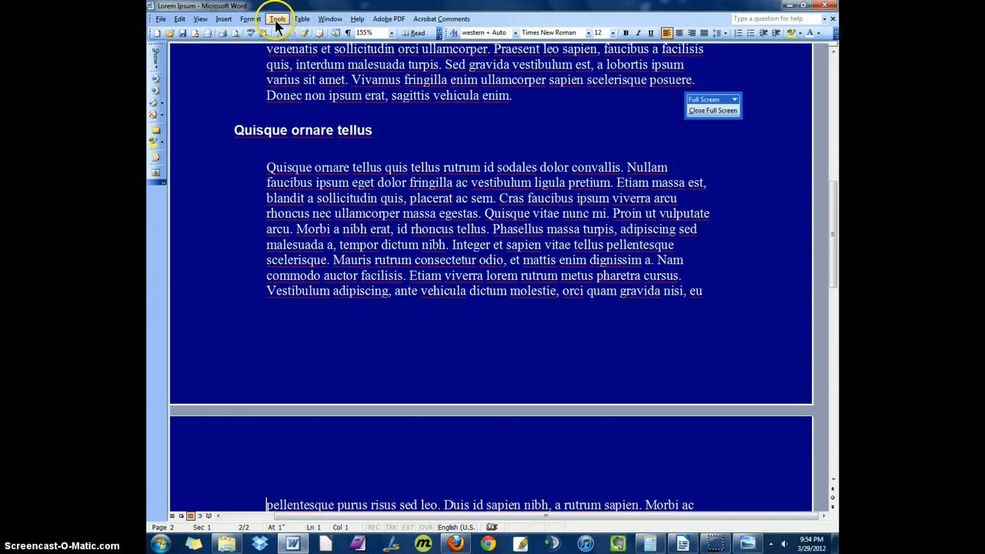
- Uncheck 'Blue background, white text' in Tools > Options General and apply
left_click(277, 18)
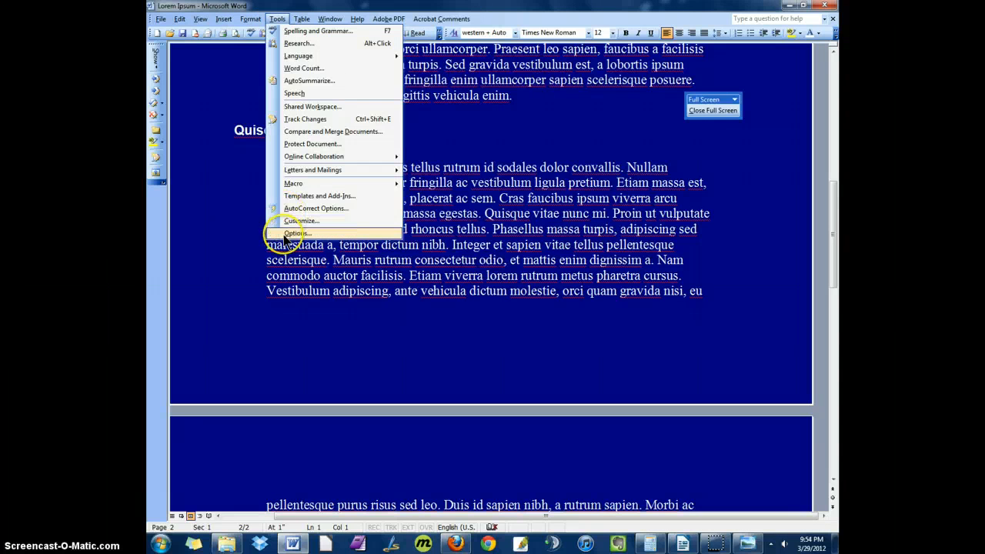
left_click(296, 233)
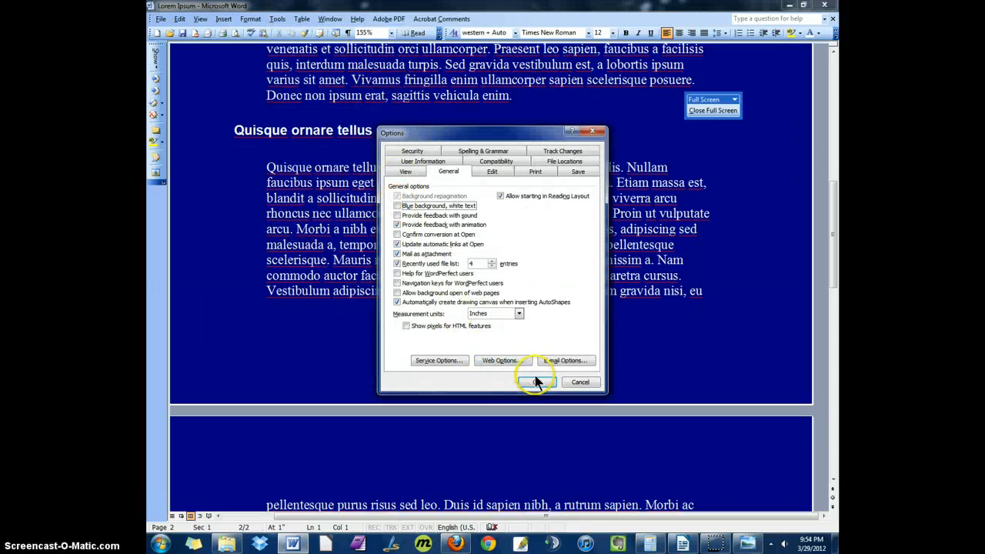
left_click(536, 381)
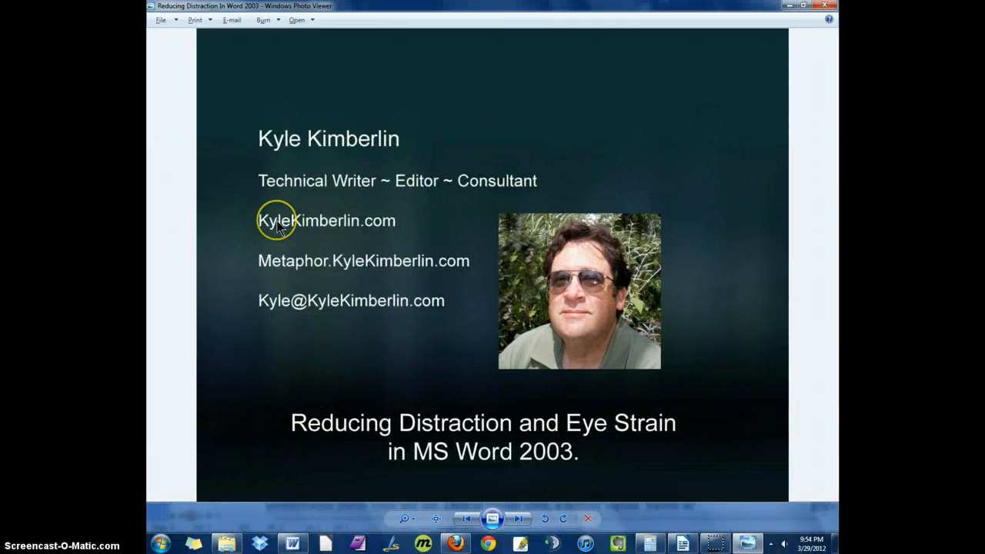
mouse_move(277, 225)
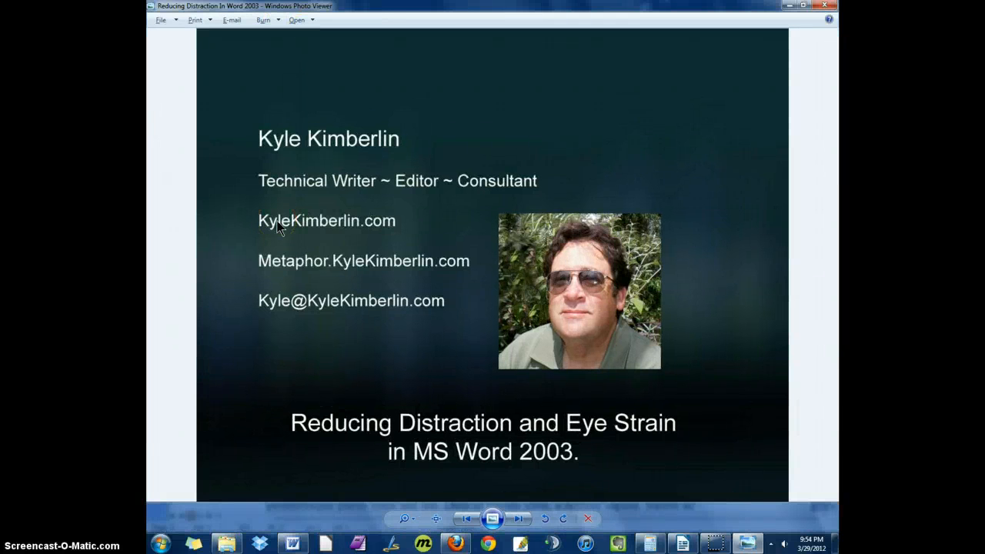